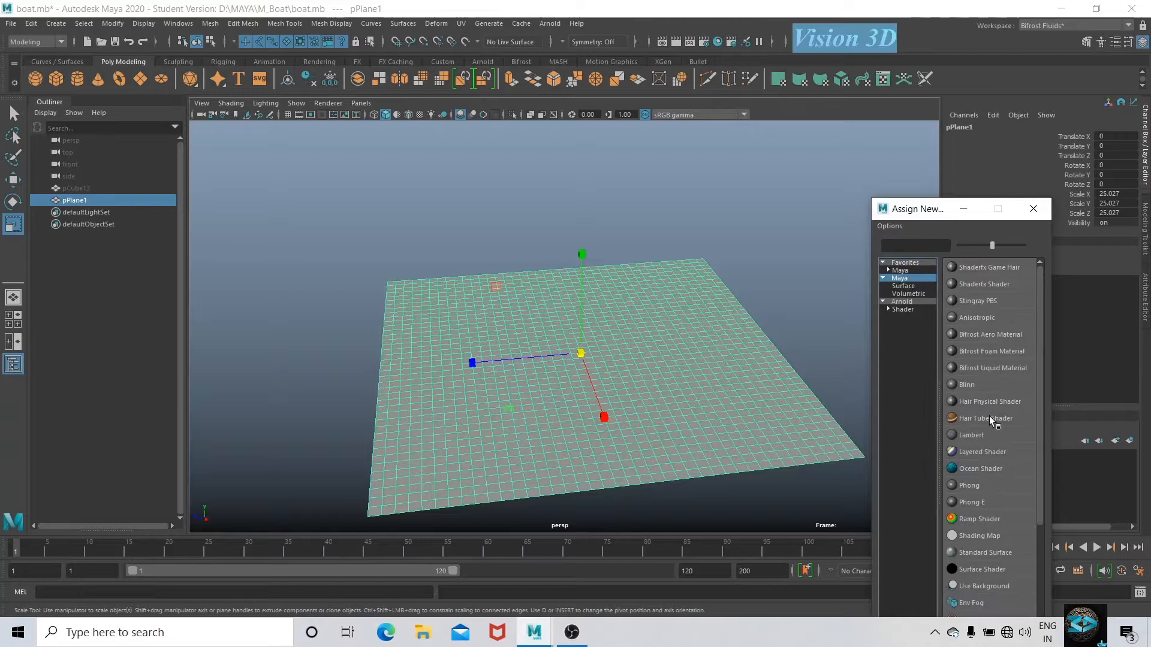
- Assign a new Ocean Shader material (oceanShader1) to pPlane1
left_click(980, 468)
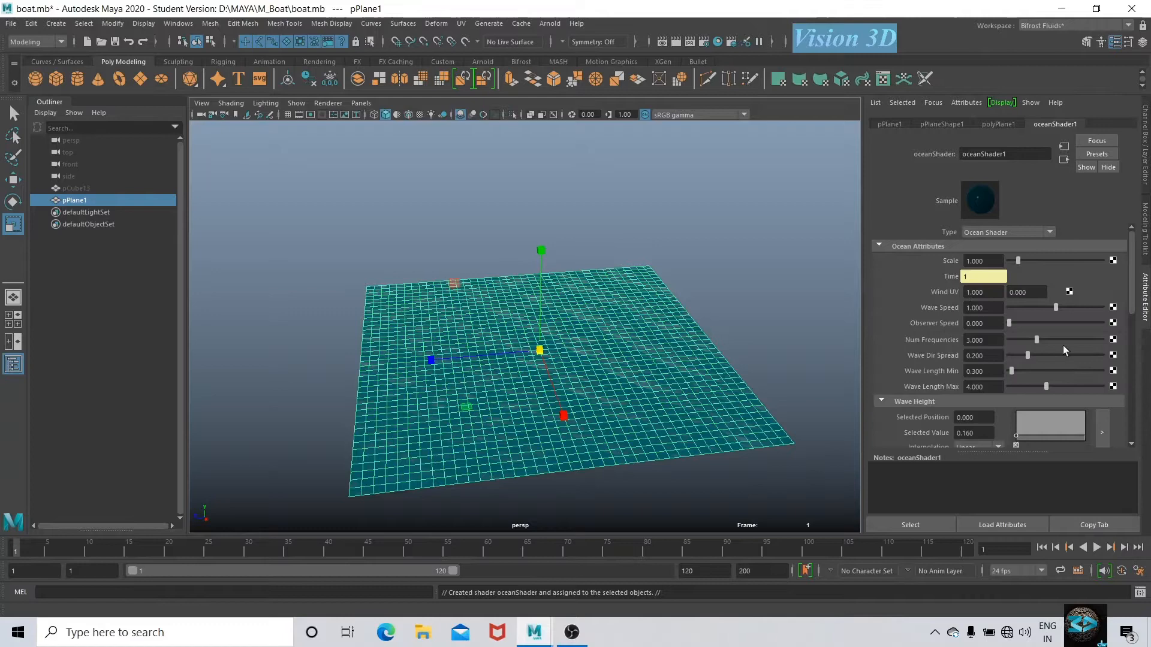
- Play the timeline forward and deselect the plane to watch the waves animate
left_click(1094, 547)
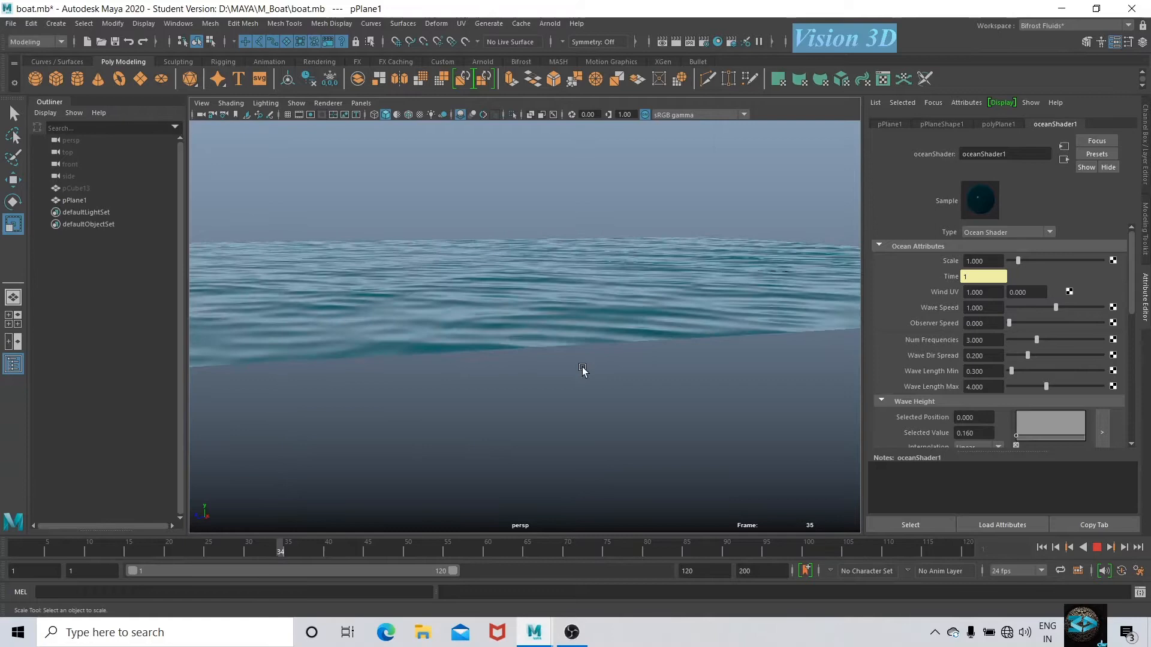
left_click(35, 41)
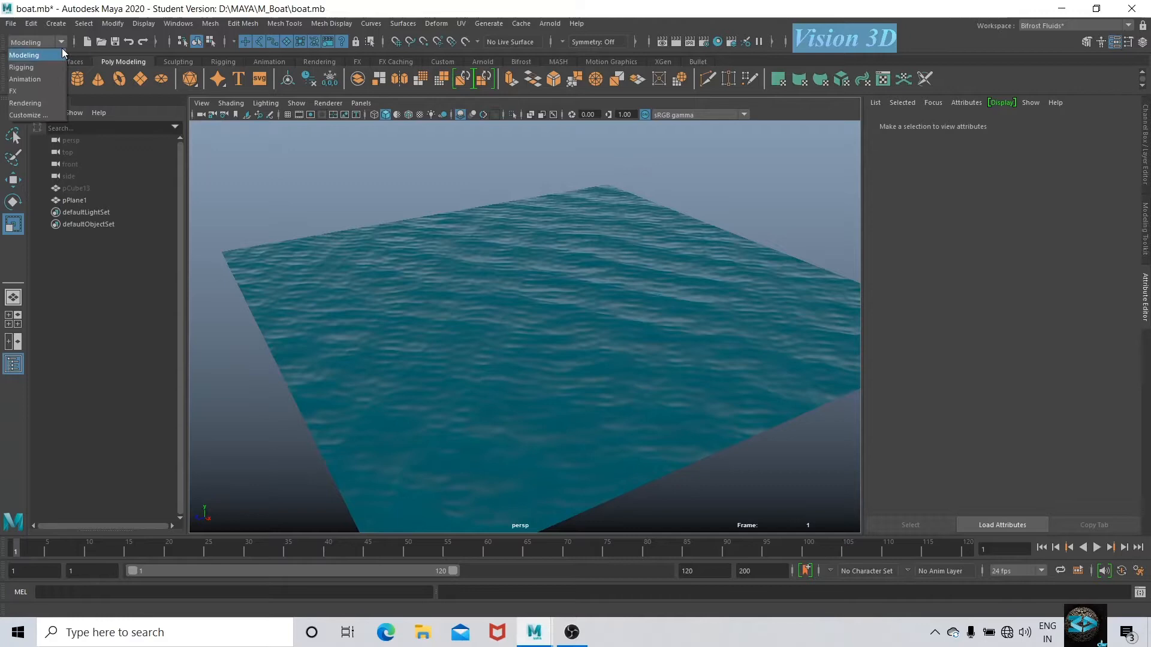